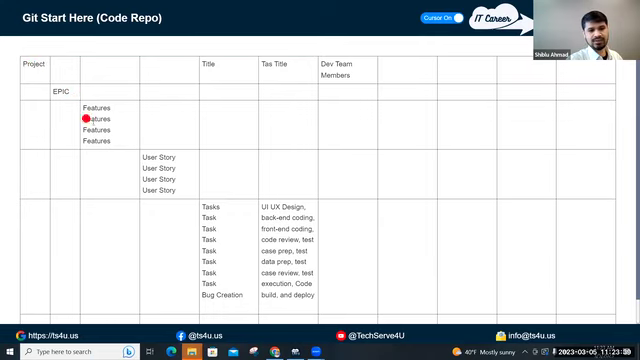
pyautogui.moveTo(181, 171)
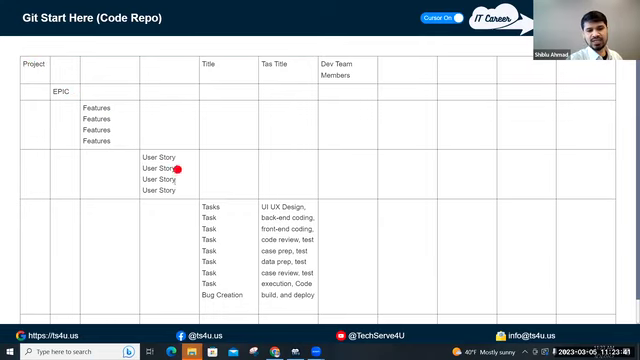
pyautogui.moveTo(200, 194)
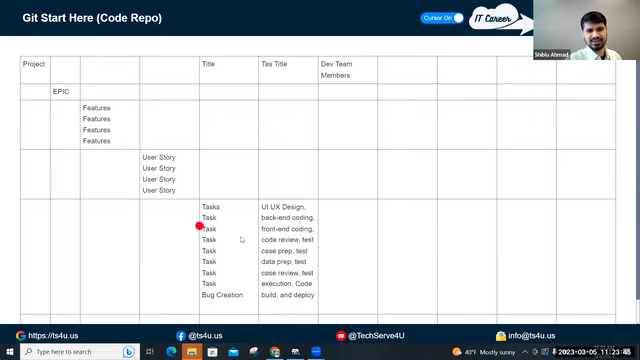
pyautogui.moveTo(231, 162)
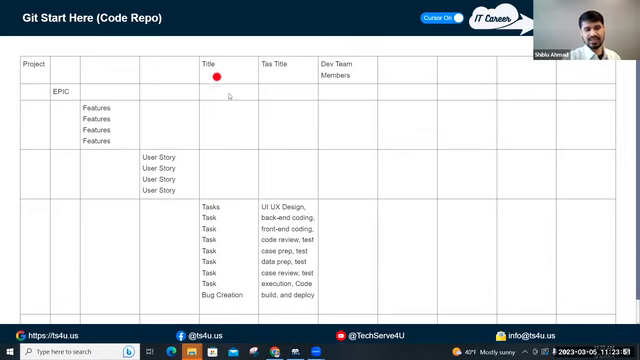
pyautogui.moveTo(296, 242)
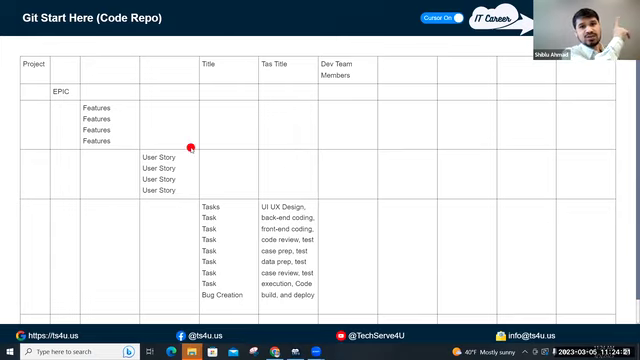
pyautogui.moveTo(262, 188)
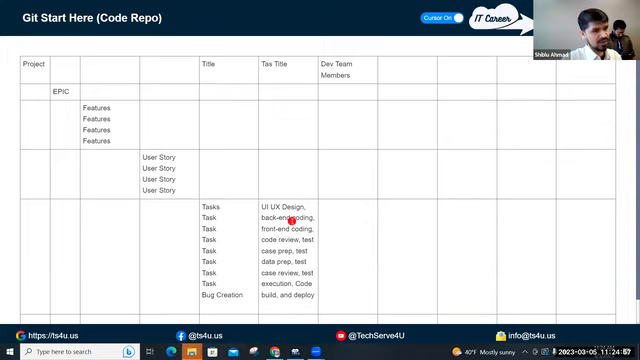
pyautogui.moveTo(365, 217)
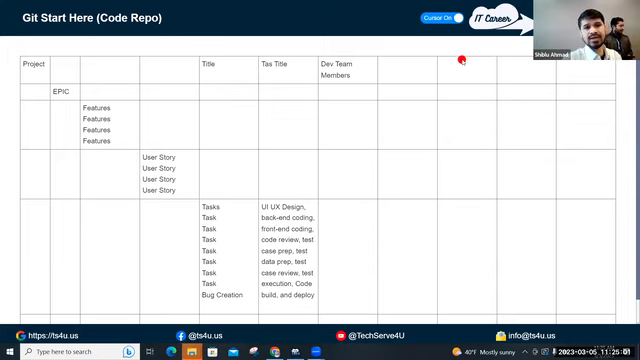
pyautogui.moveTo(387, 107)
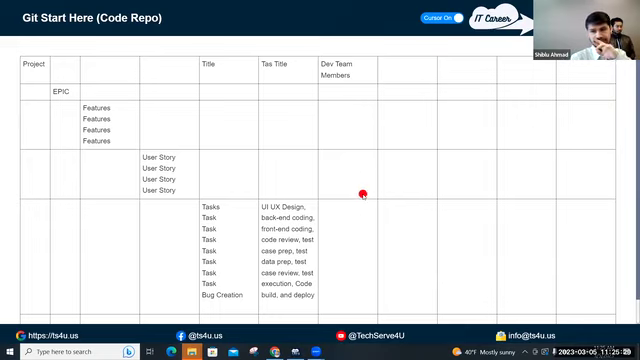
pyautogui.moveTo(370, 217)
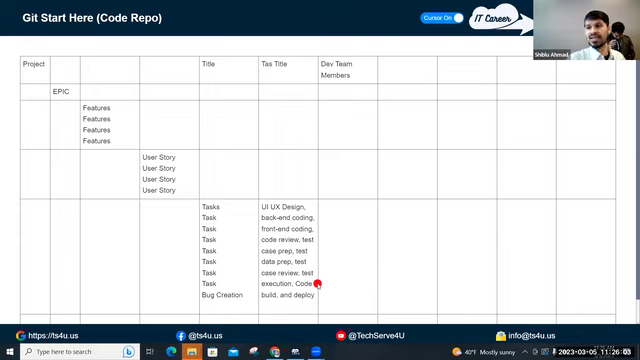
pyautogui.moveTo(145, 158)
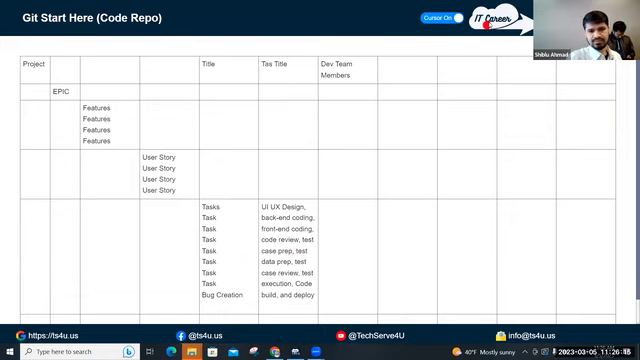
pyautogui.moveTo(369, 205)
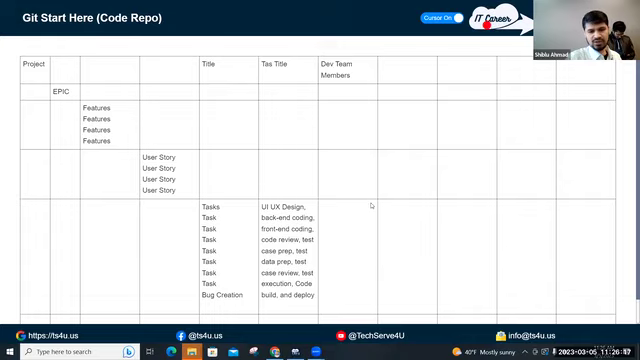